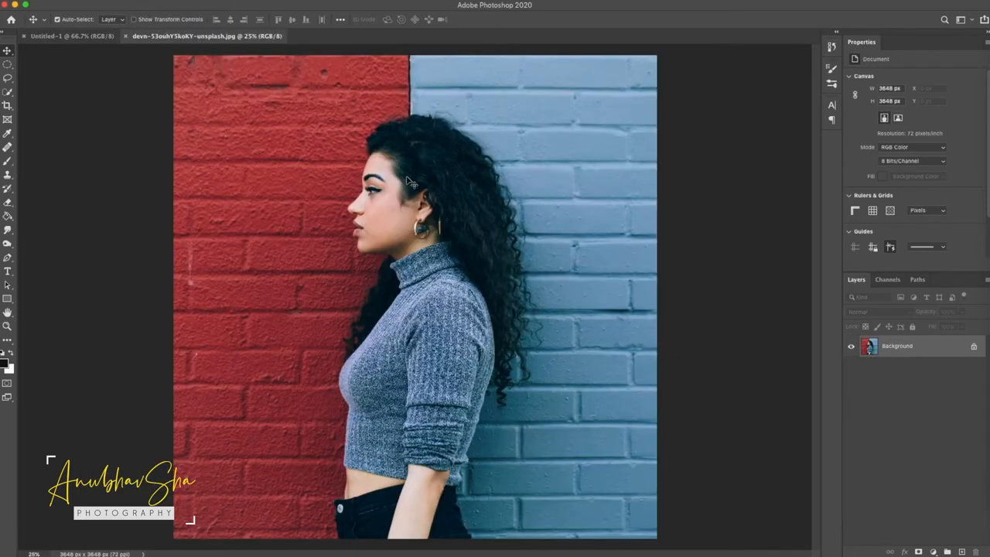
mouse_move(215, 44)
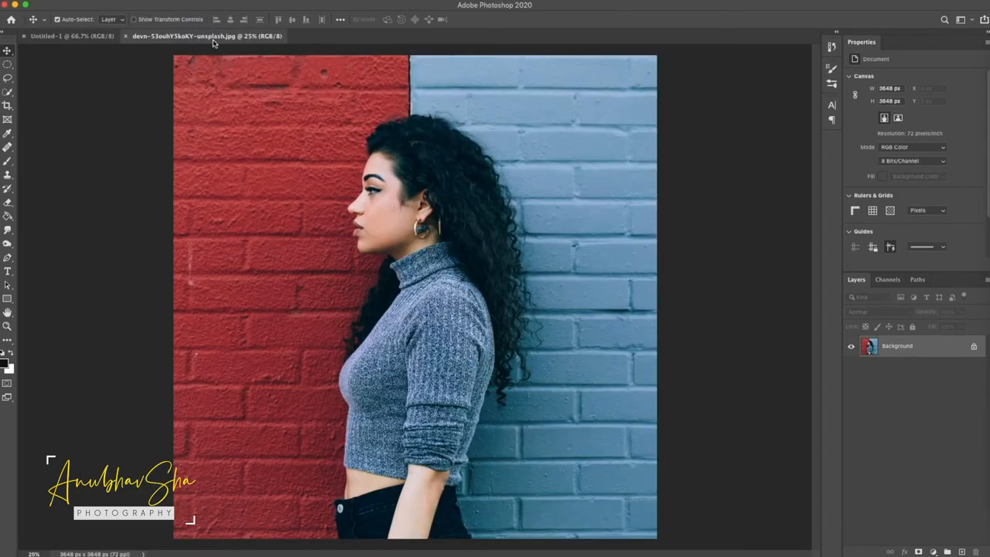
mouse_move(139, 44)
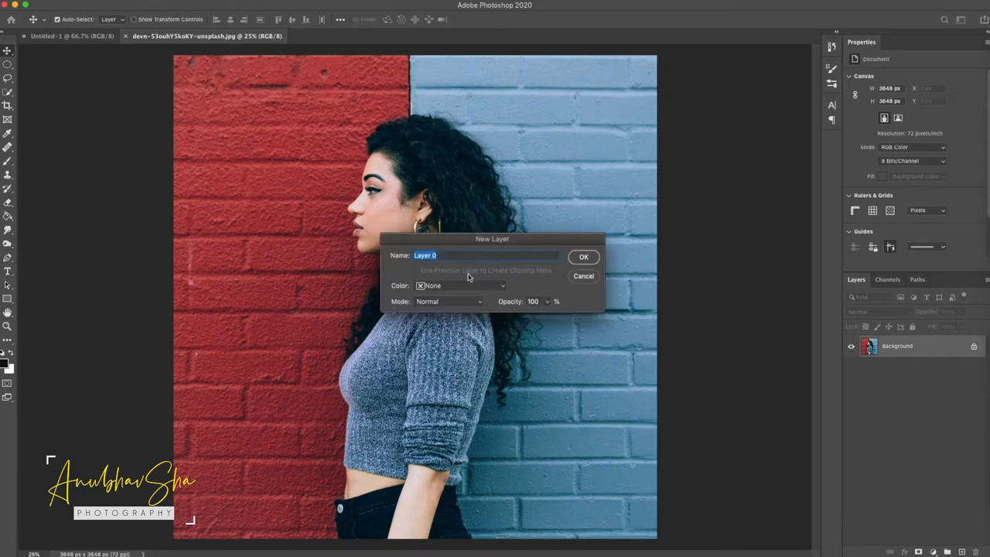
Unlock the photo as Layer 0 and refine the head, hair and neck selection in Select and Mask
click(583, 256)
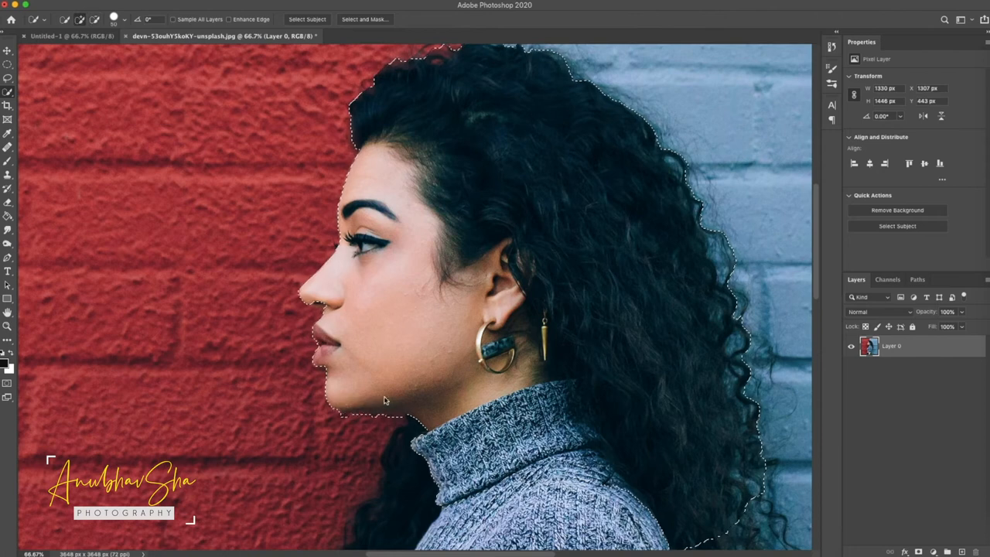
click(372, 18)
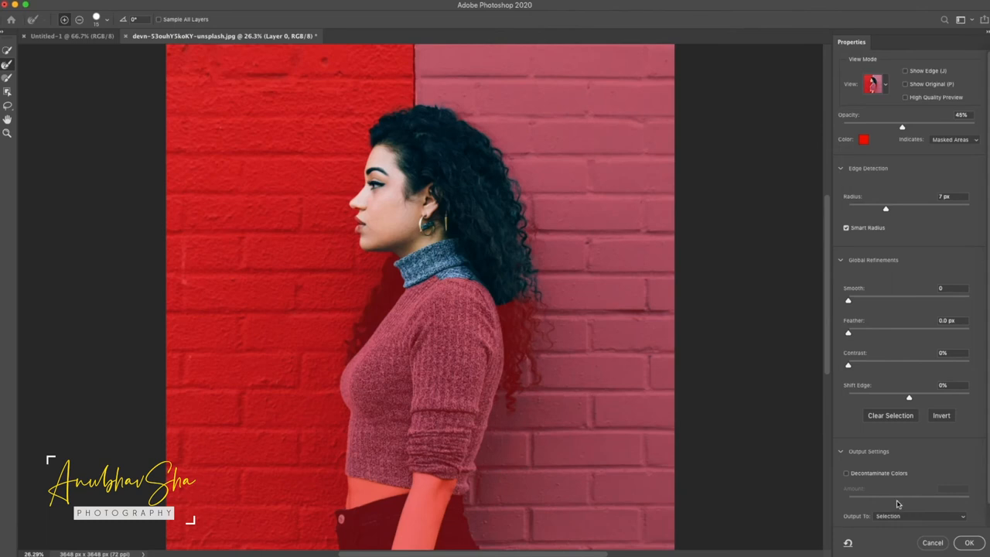
mouse_move(950, 534)
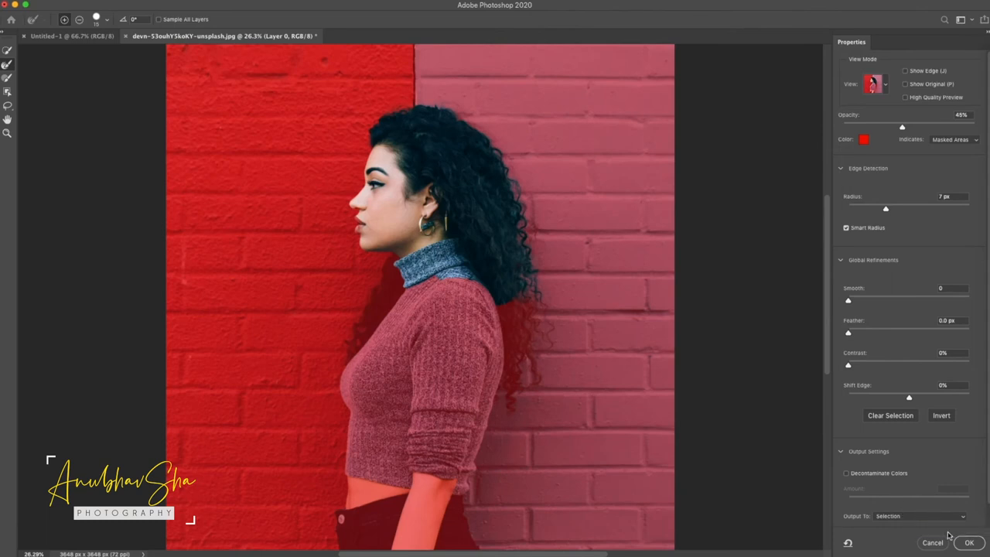
click(970, 542)
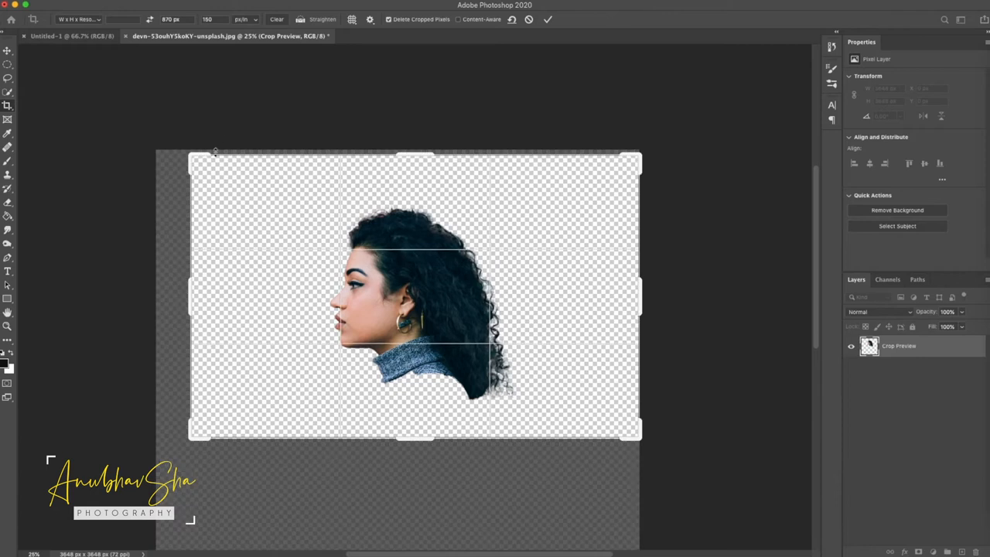
Commit the 1377×870 landscape crop and rotate the model's head slightly upward
click(559, 19)
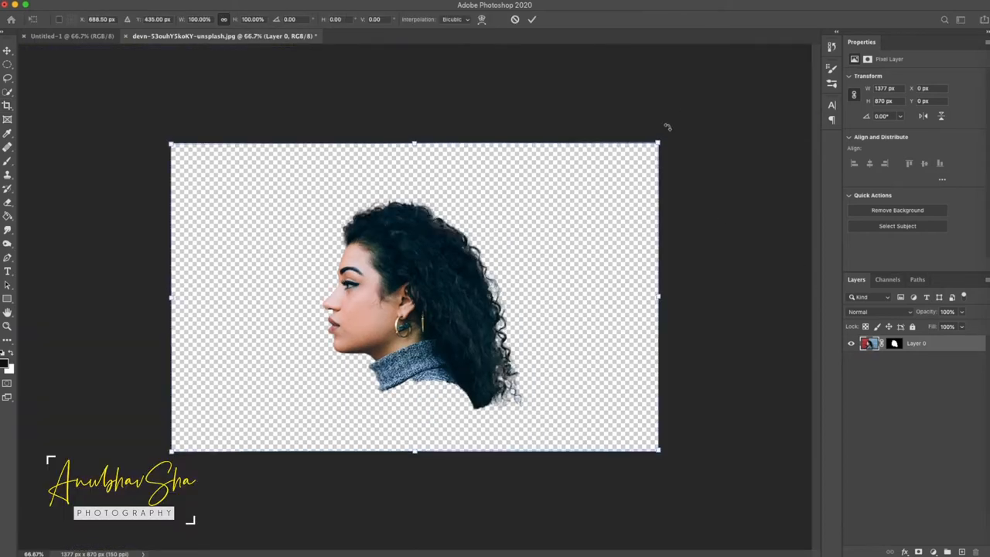
drag(658, 145, 692, 225)
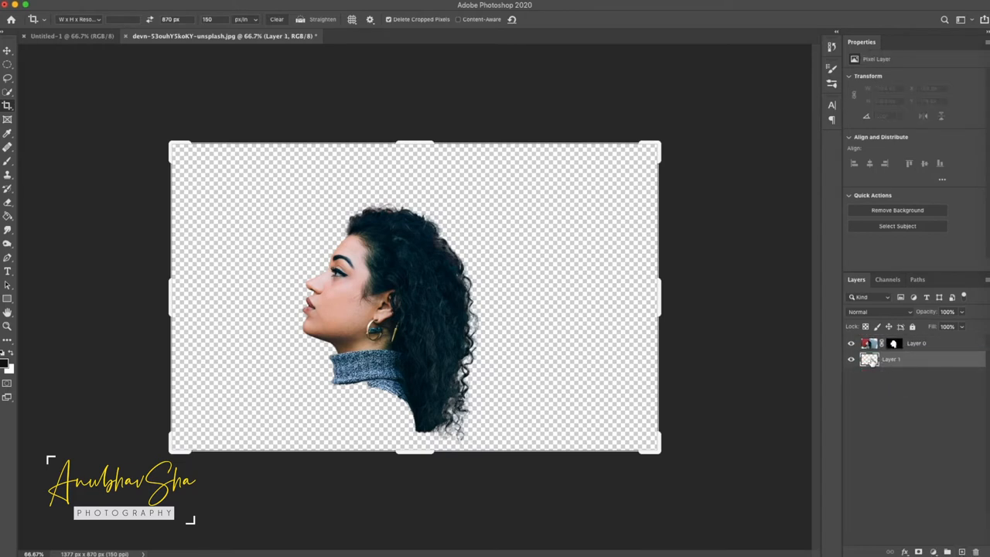
mouse_move(868, 359)
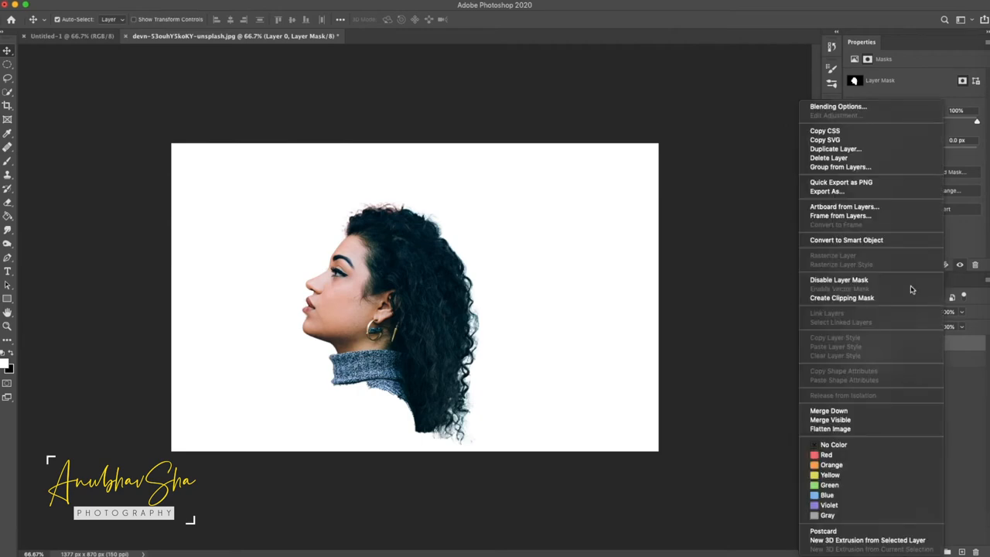
Convert the masked Layer 0 into a smart object above the white layer
click(838, 240)
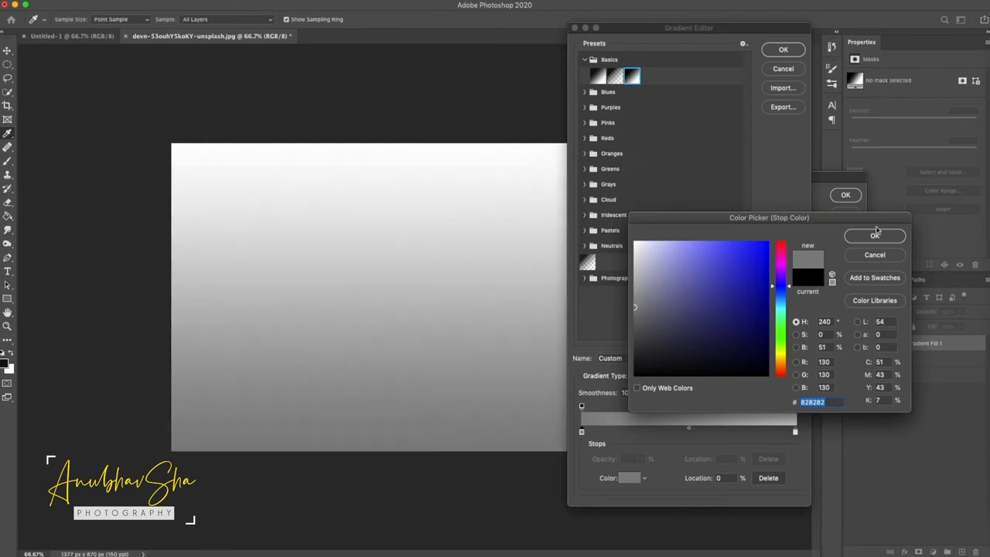
Add a reversed radial Gradient Fill with stop colour #828282 at 177% scale
click(875, 235)
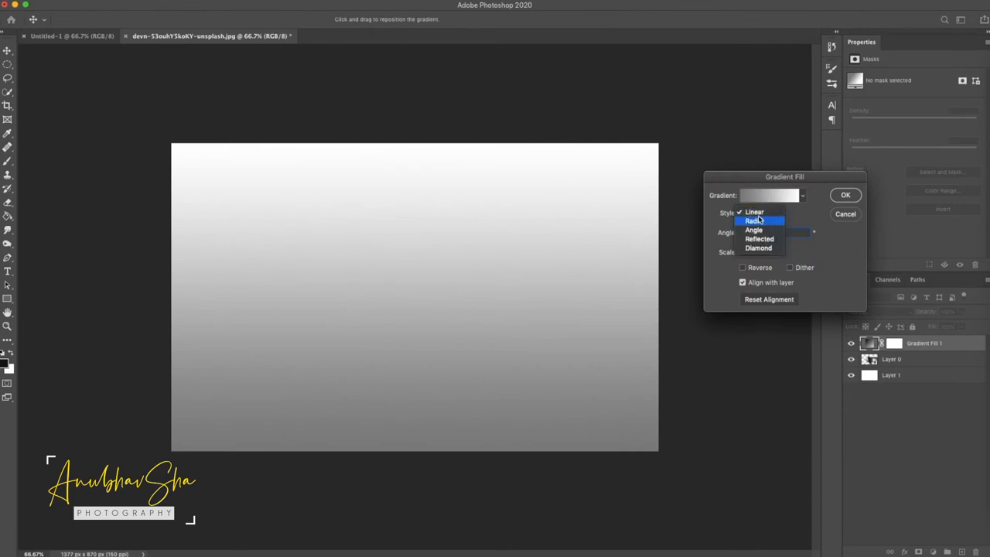
click(758, 220)
text(60)
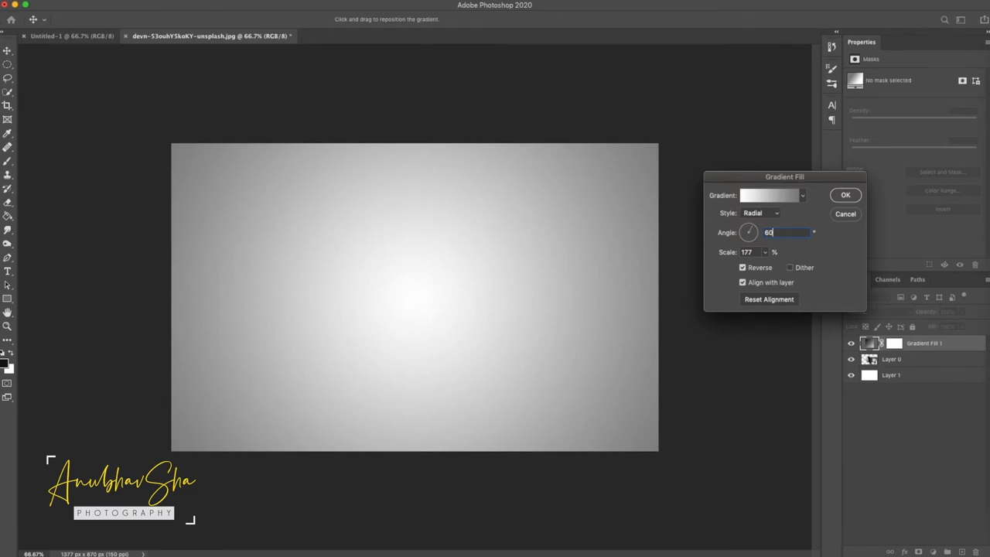
click(844, 195)
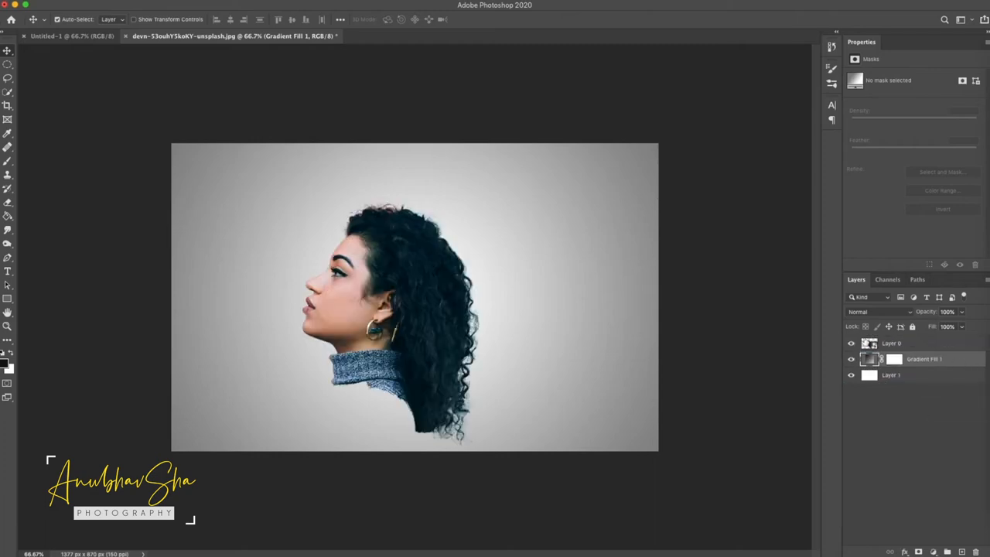
Rename the model layer to Model and its duplicate to Stretch
click(897, 342)
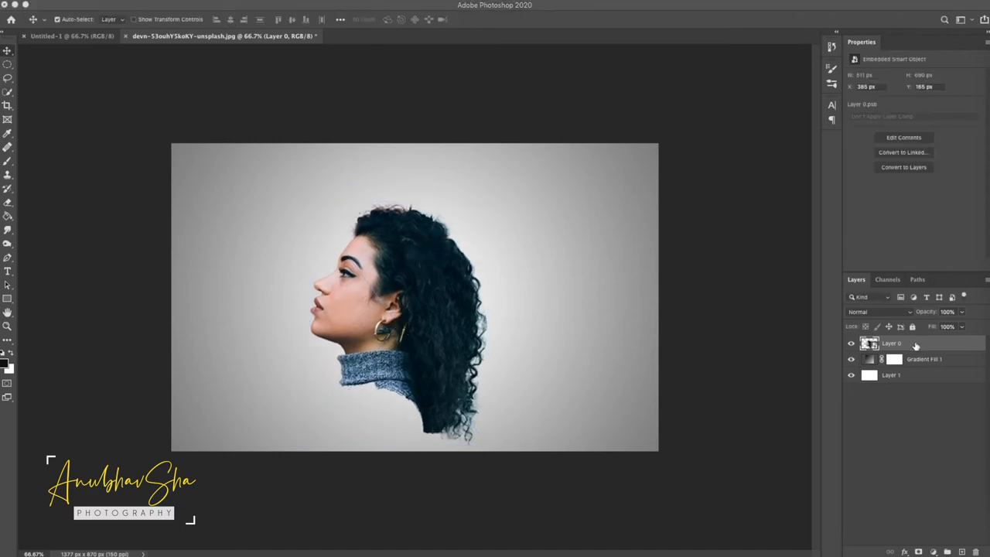
double_click(891, 343)
text(Model)
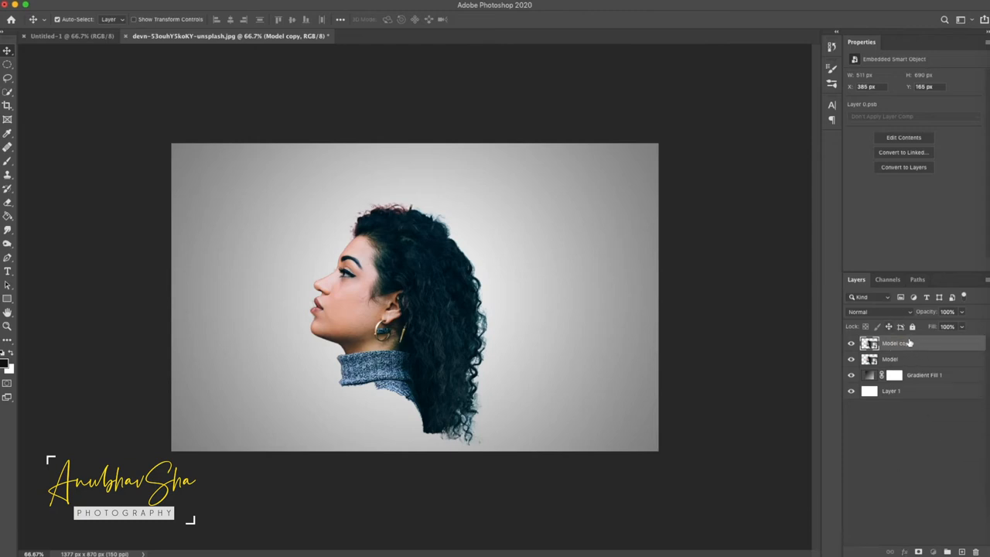
double_click(894, 343)
text(Stretch)
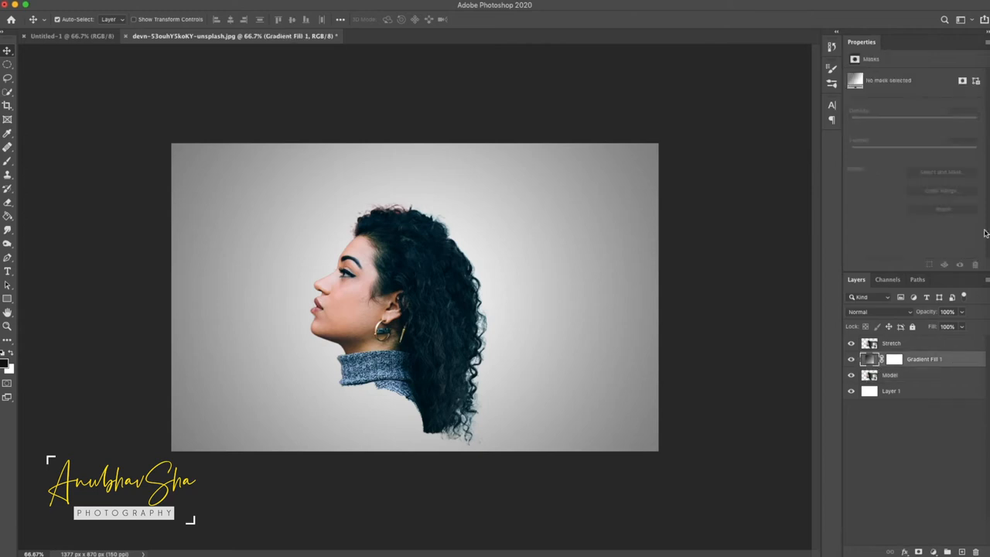
Clip the Gradient Fill with a clipping mask and hide the Stretch layer
click(889, 343)
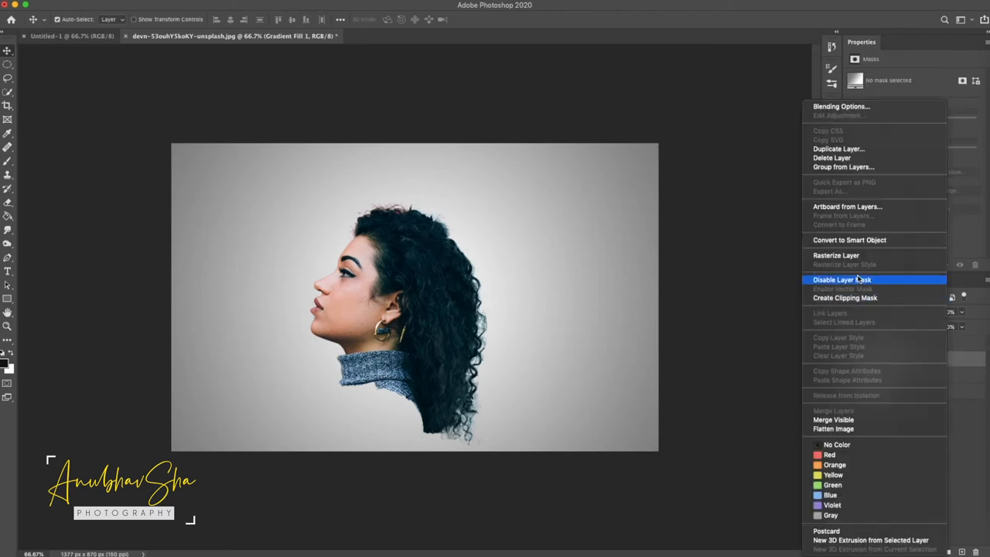
click(842, 279)
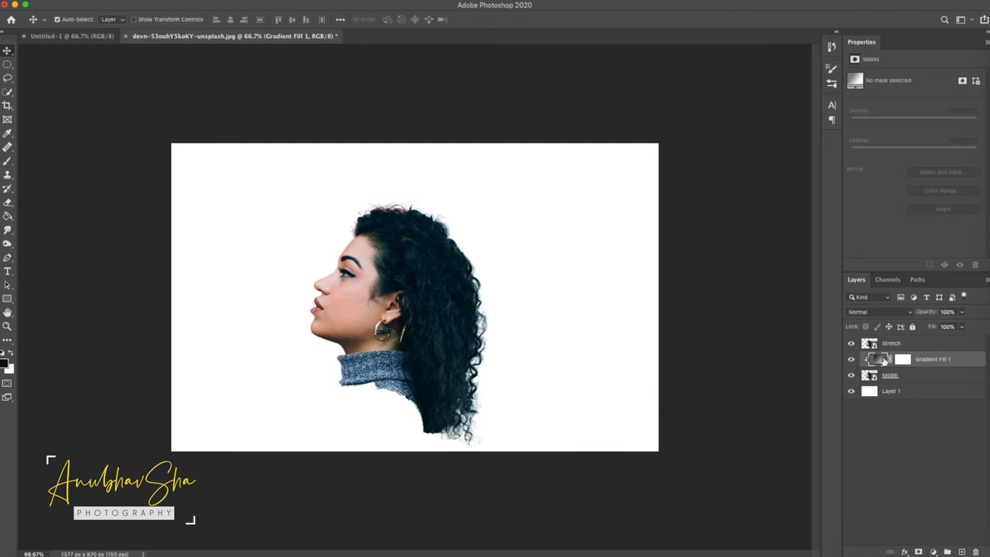
mouse_move(845, 336)
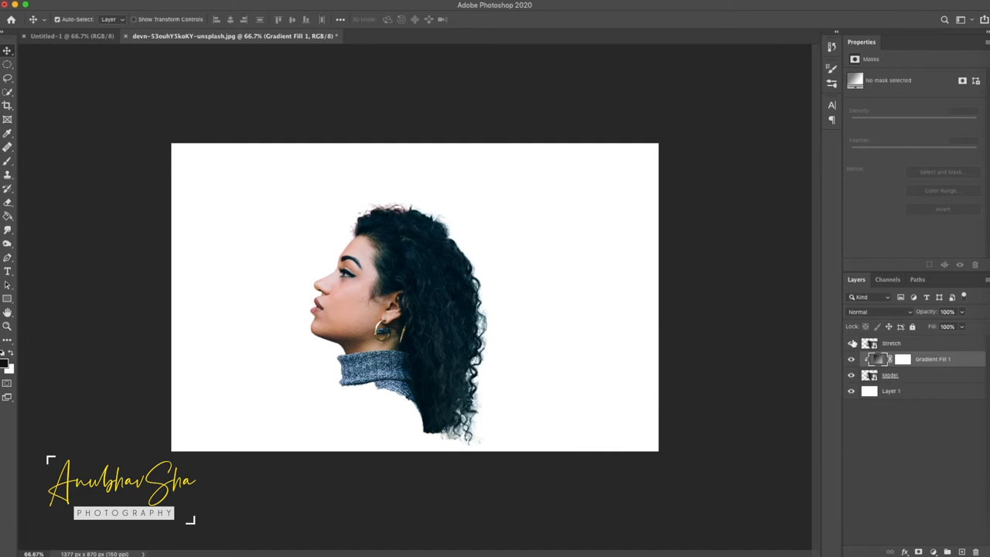
click(876, 312)
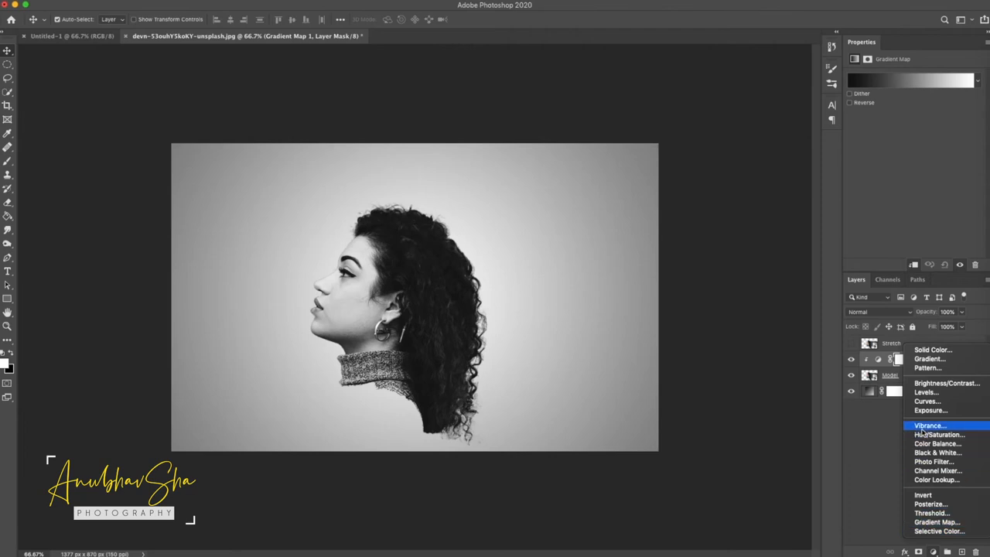
Add a clipped Black & White adjustment over the gradient map in Soft Light mode
click(931, 454)
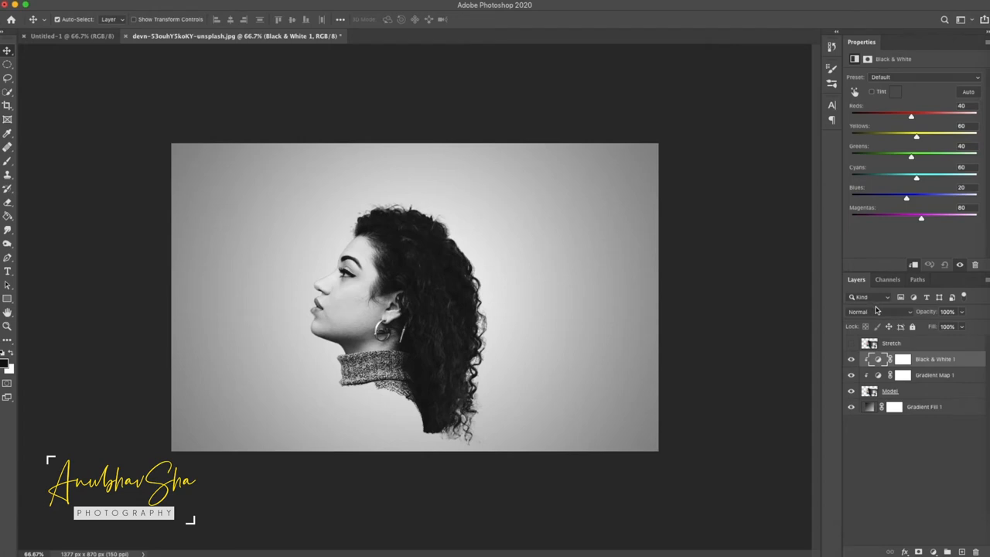
click(874, 311)
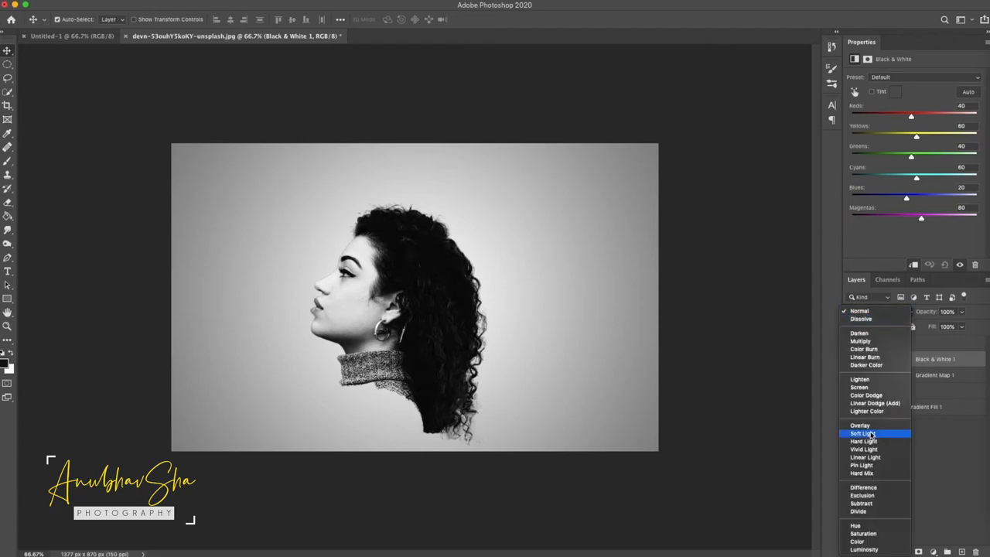
click(861, 433)
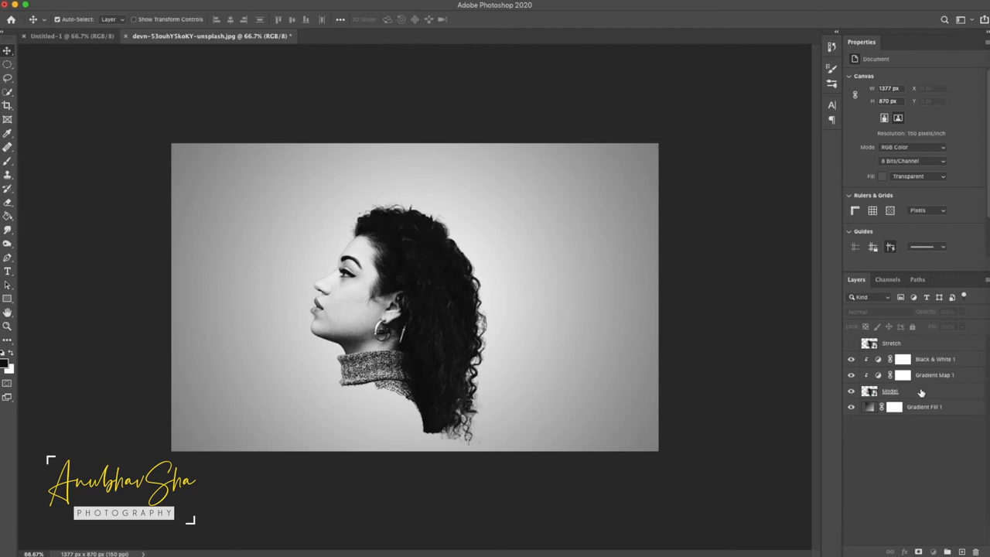
Select the Model layer and choose a large 'smoke normal' brush tip
click(888, 392)
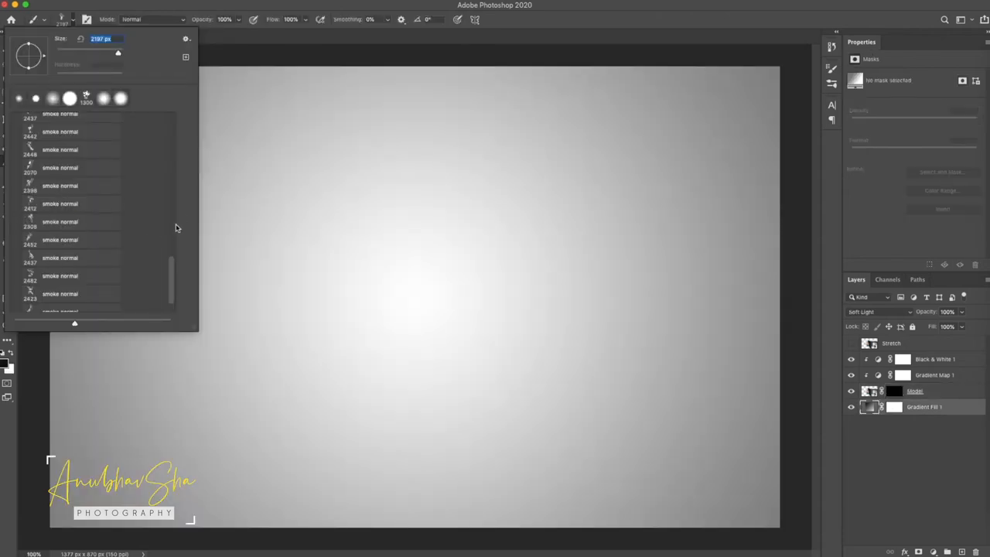
click(61, 203)
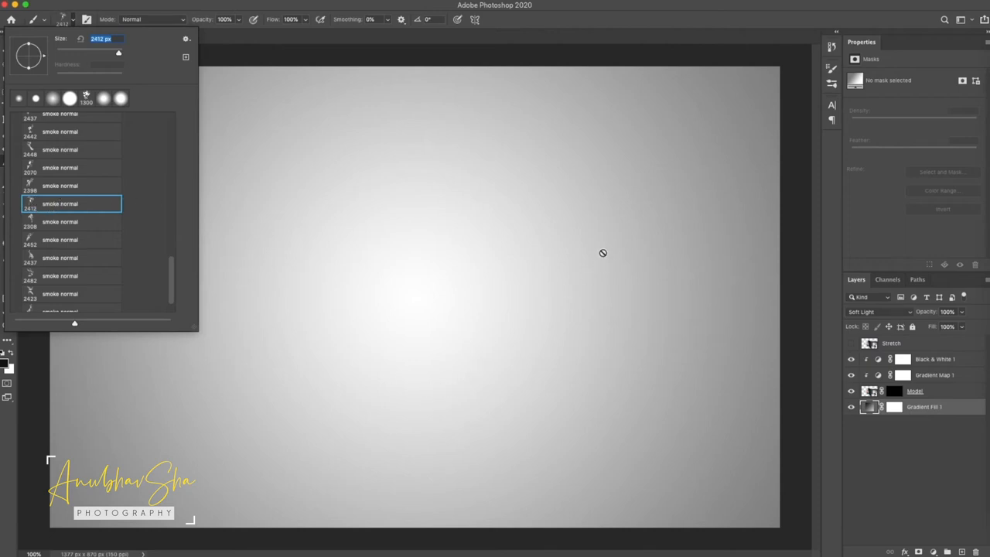
mouse_move(616, 285)
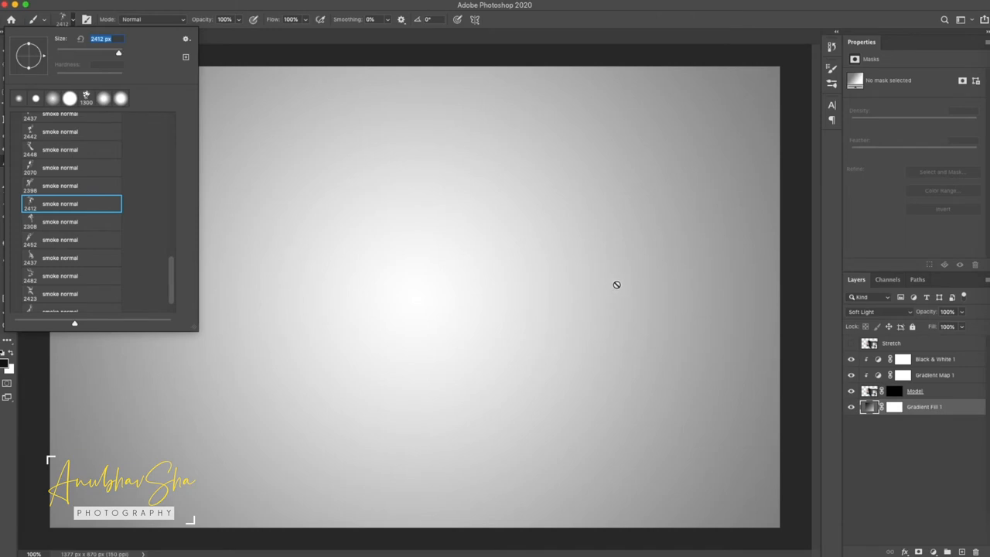
mouse_move(620, 275)
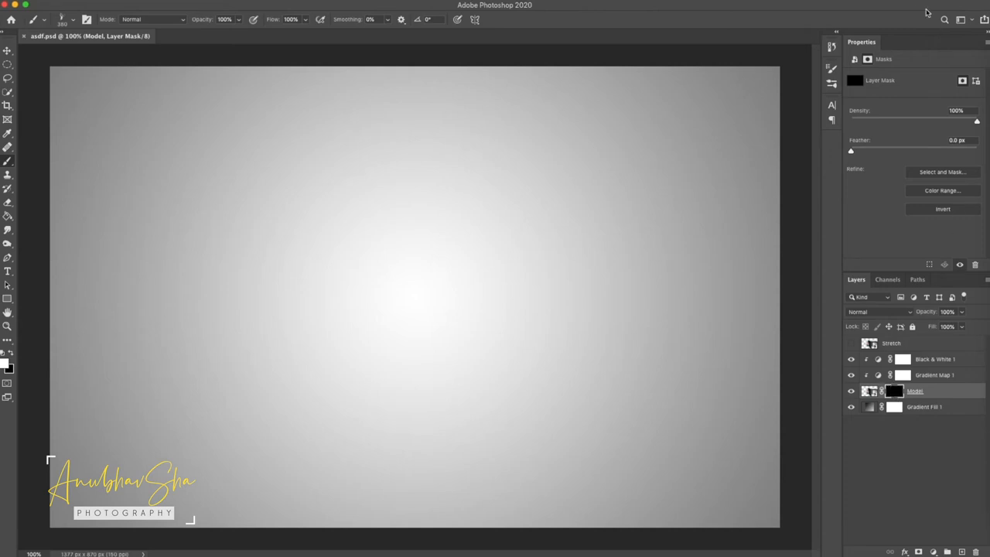
mouse_move(927, 119)
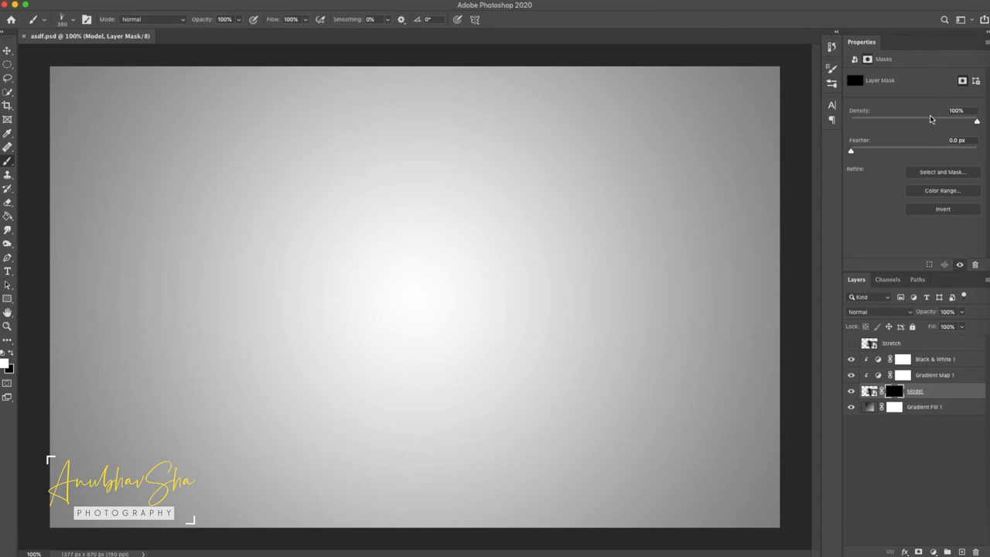
Lower the Model mask density to 65% and adjust the smoke brush size
drag(974, 121, 931, 121)
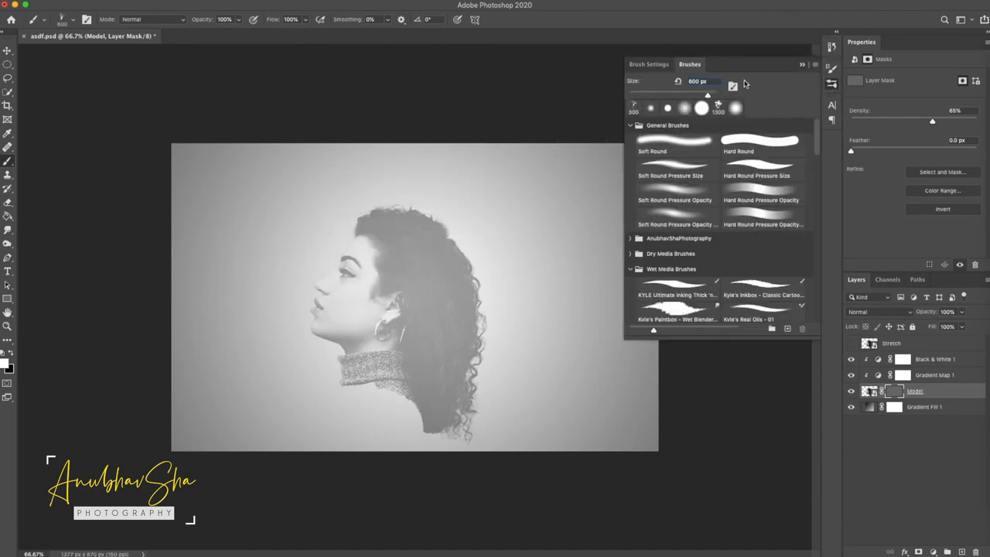
click(653, 63)
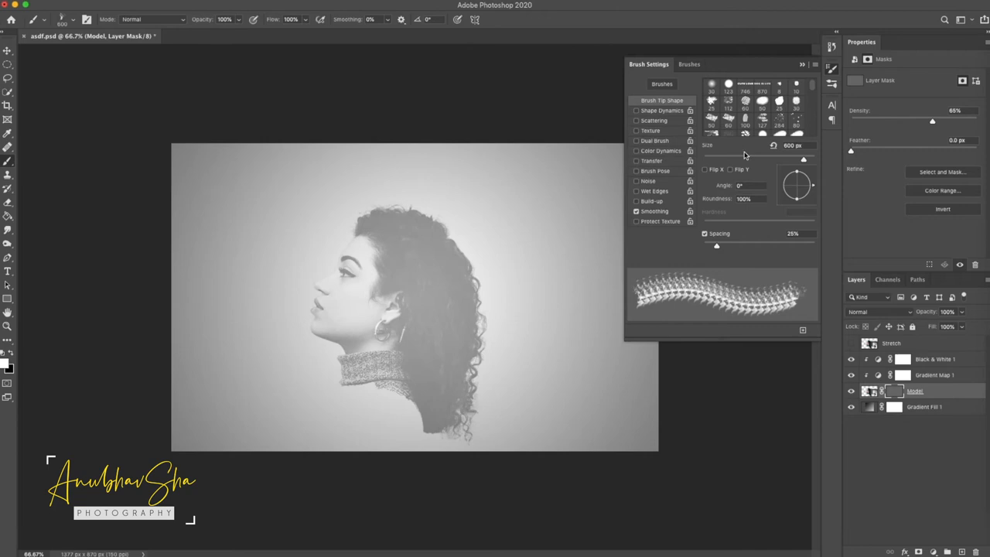
mouse_move(804, 177)
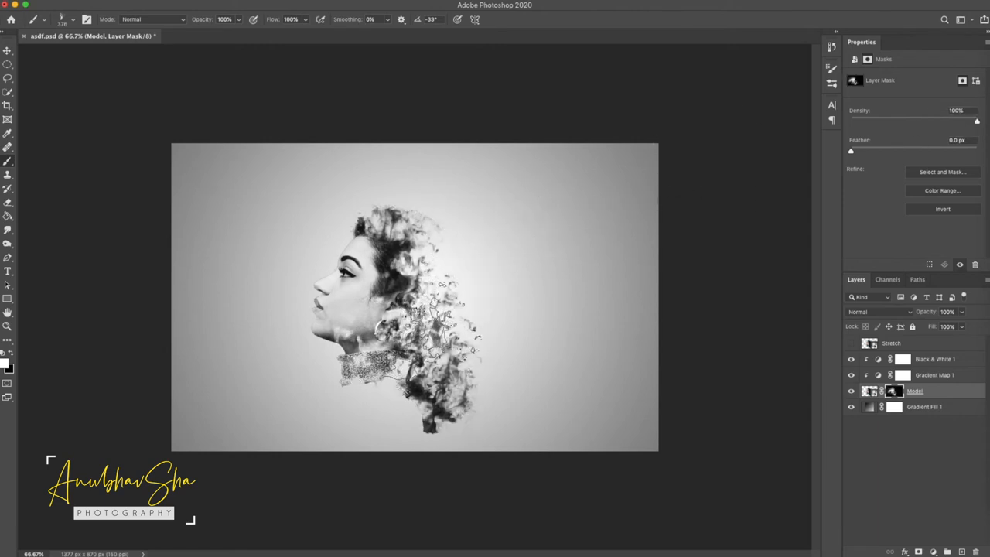
Paint the Model mask white over the face and black over the turtleneck
drag(425, 310, 464, 341)
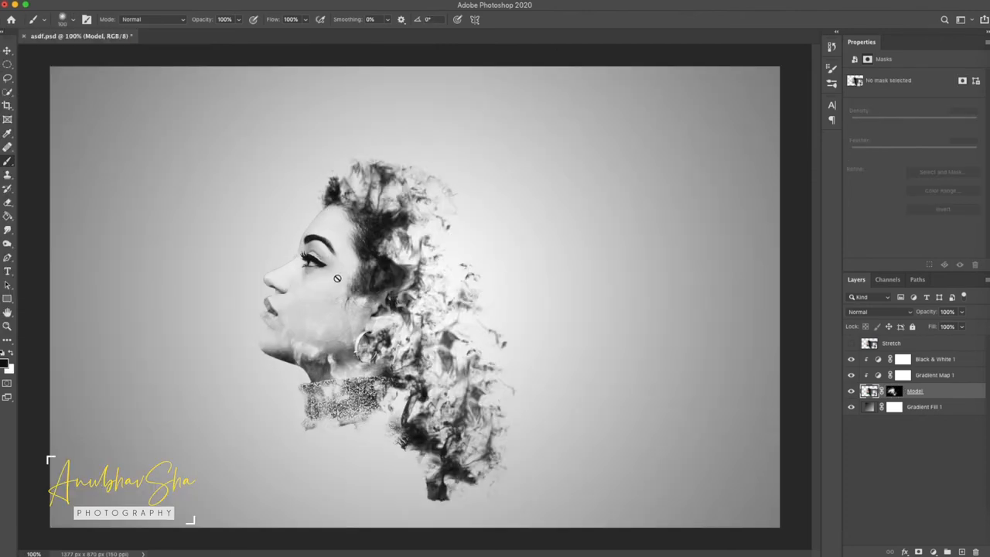
click(891, 391)
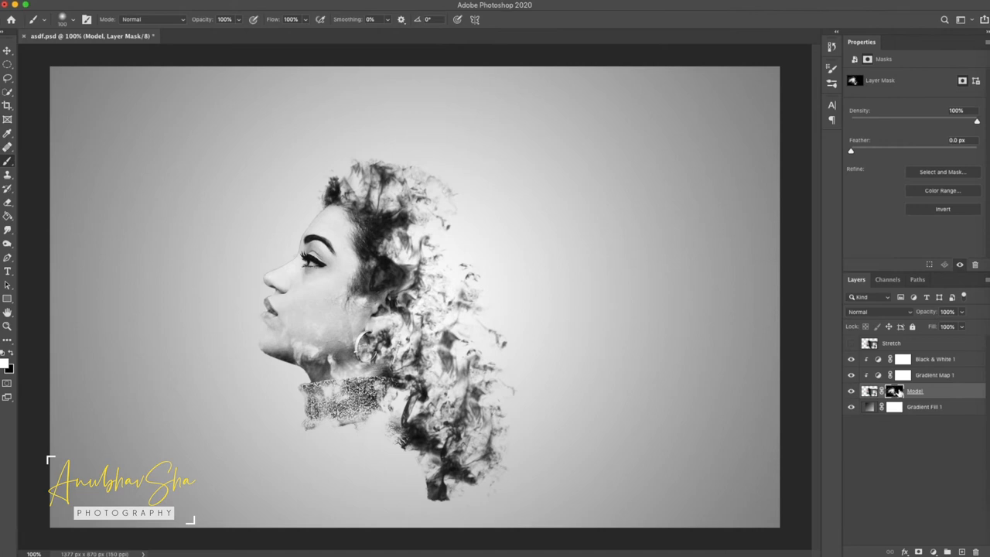
mouse_move(271, 328)
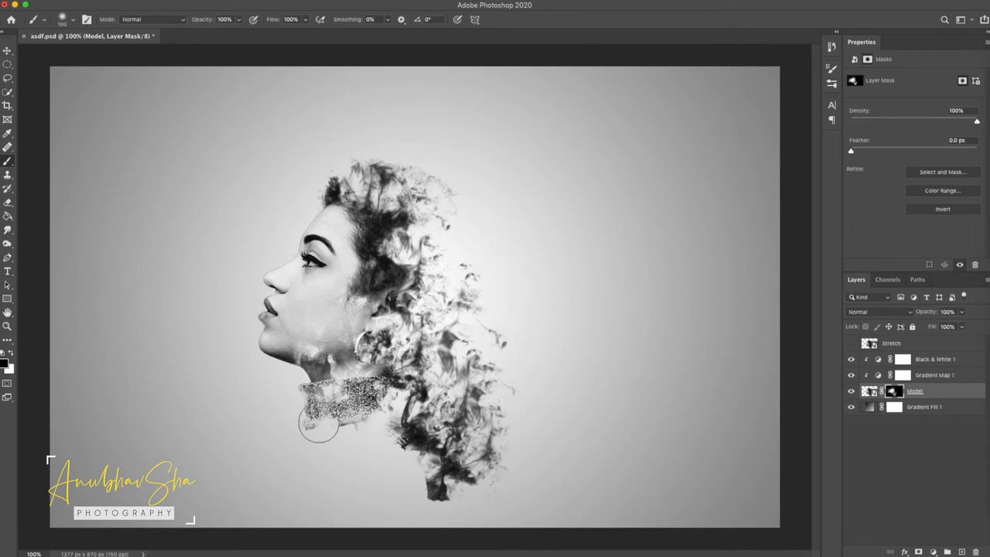
drag(317, 422, 364, 394)
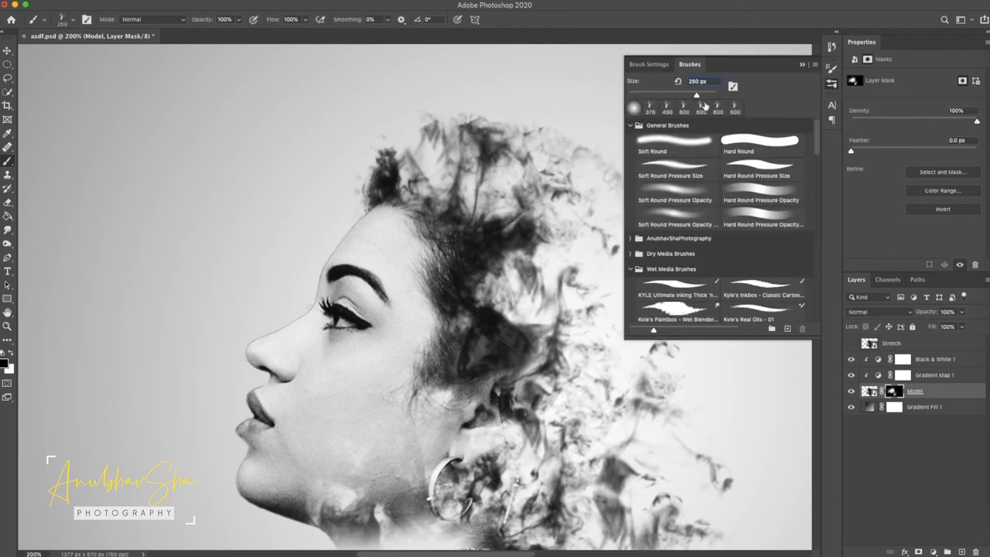
click(646, 64)
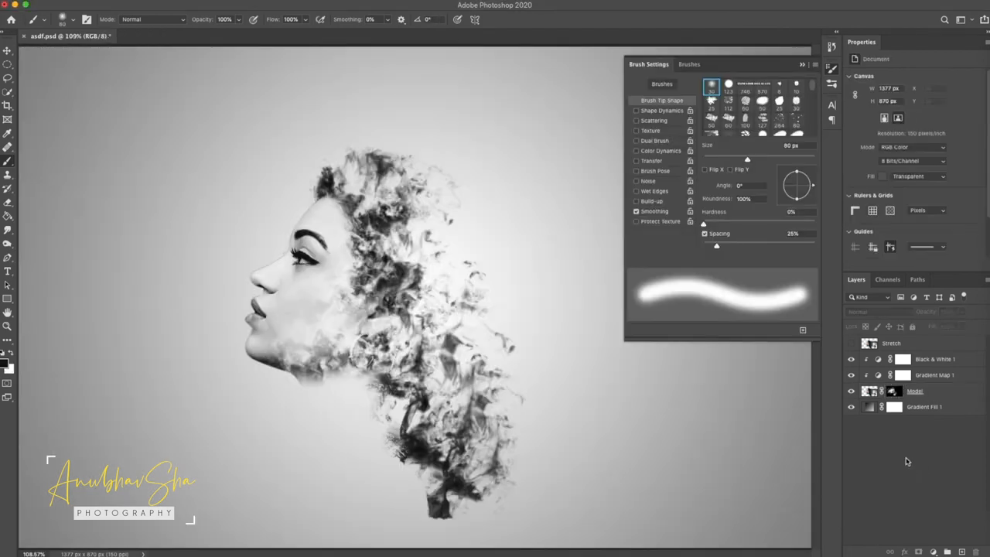
Copy the Gradient Map 1 and Black & White 1 adjustments above the Stretch layer
click(690, 64)
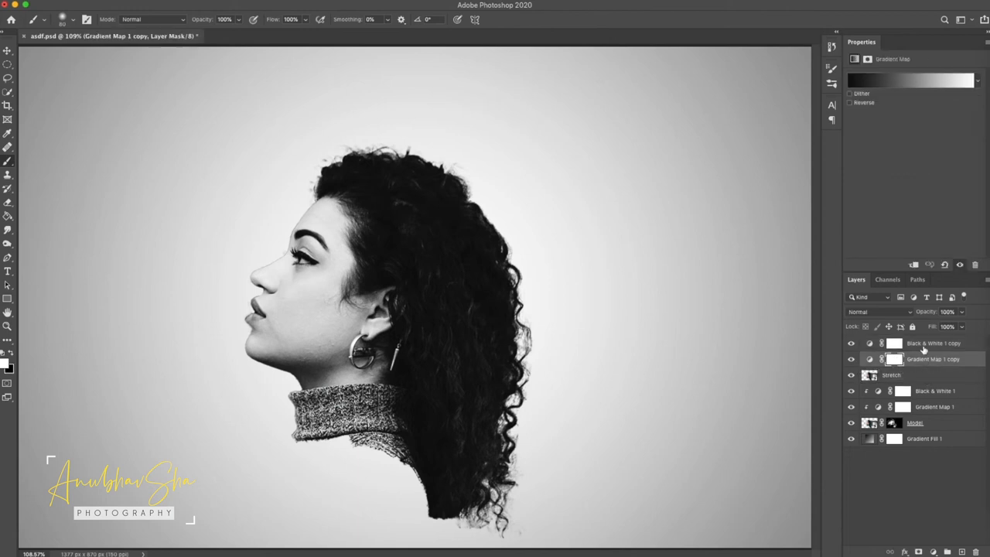
click(936, 343)
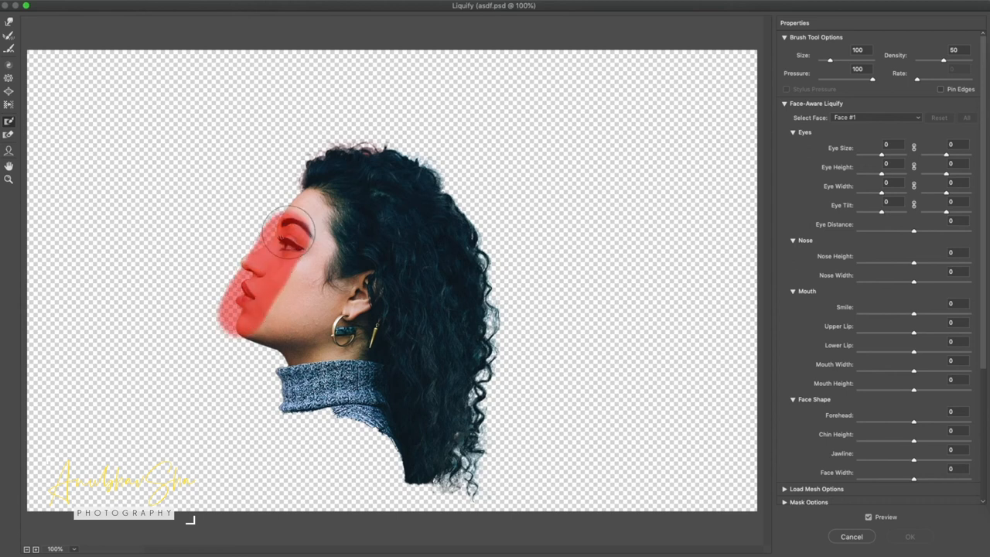
Freeze-mask the forehead, eye, nose, lips and chin, then warp the cheek and ear rightward in Liquify
drag(309, 232, 325, 154)
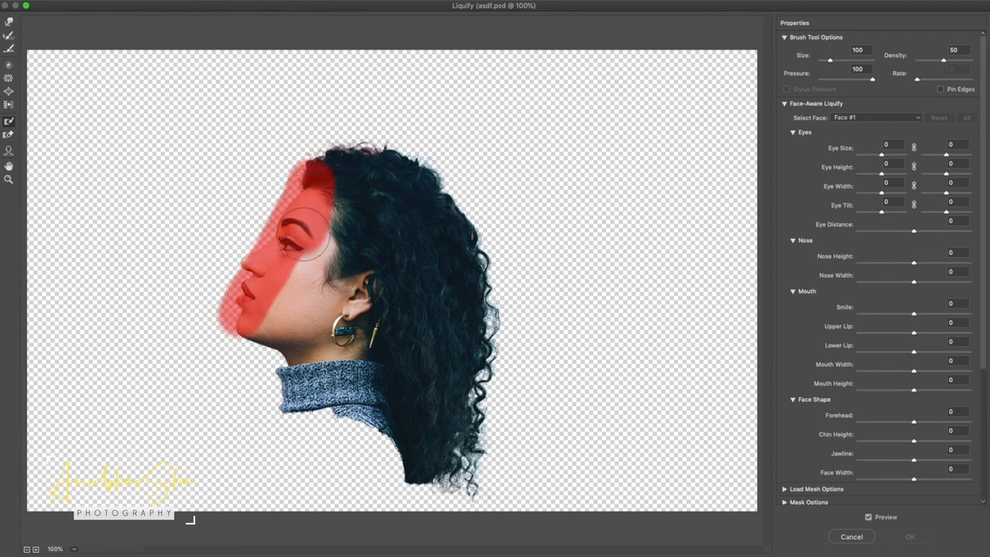
drag(287, 232, 263, 310)
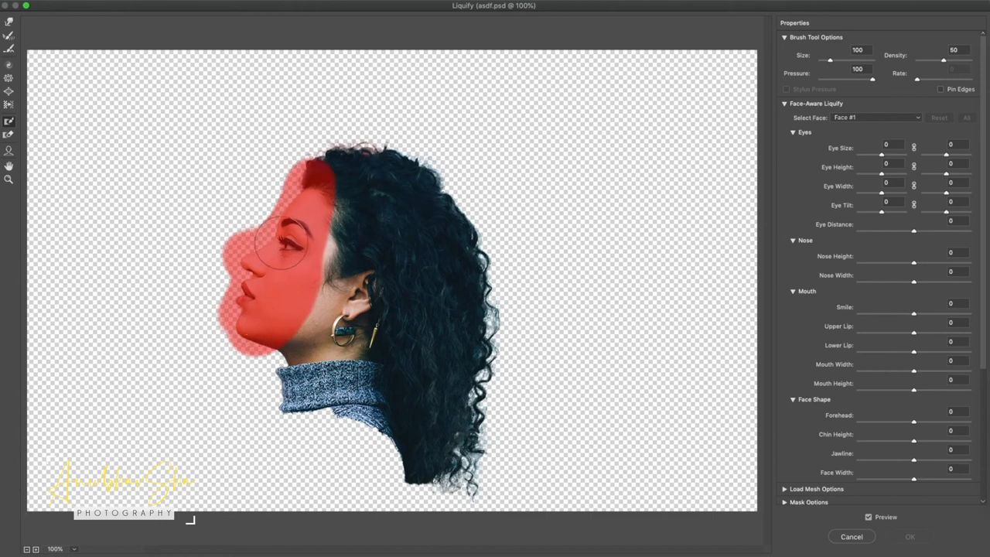
mouse_move(286, 288)
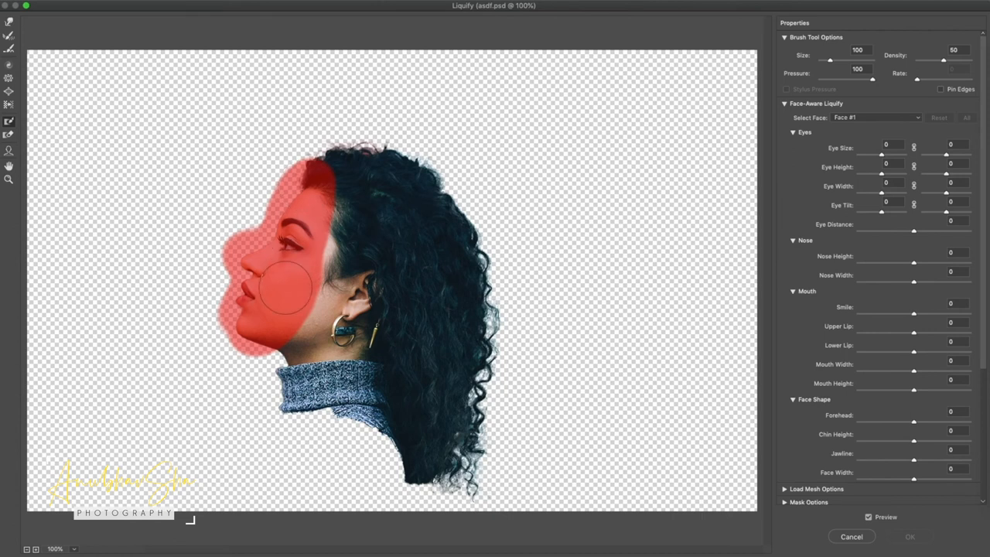
mouse_move(260, 195)
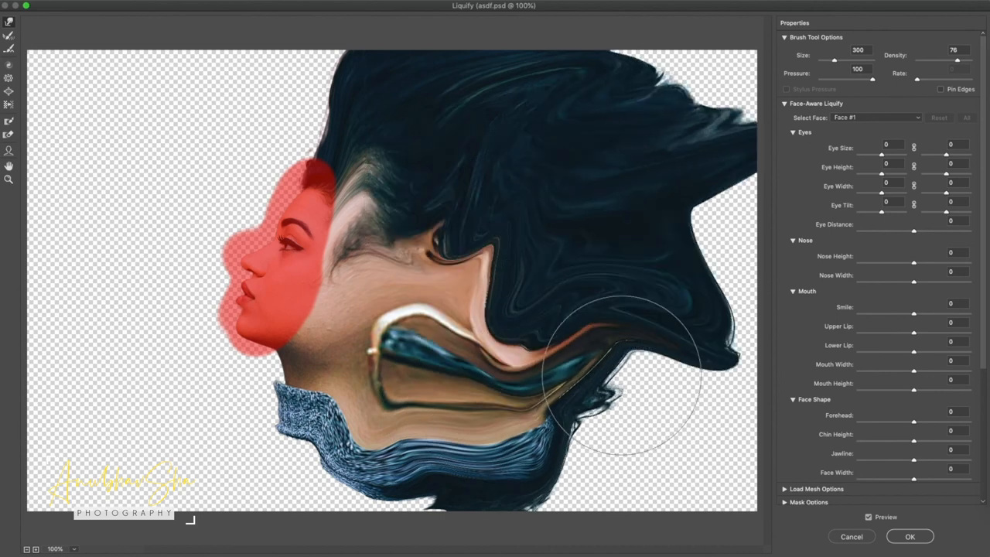
drag(618, 379, 425, 325)
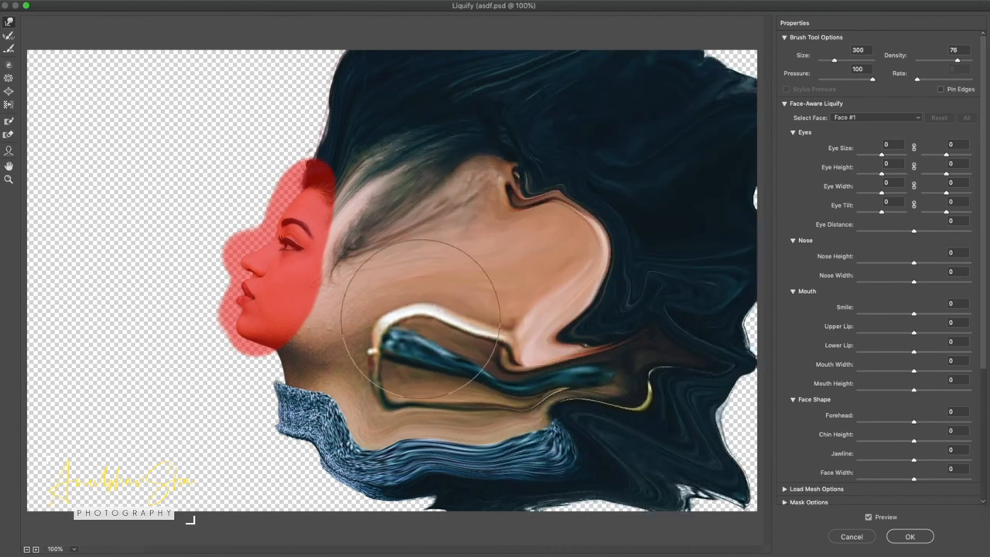
click(918, 536)
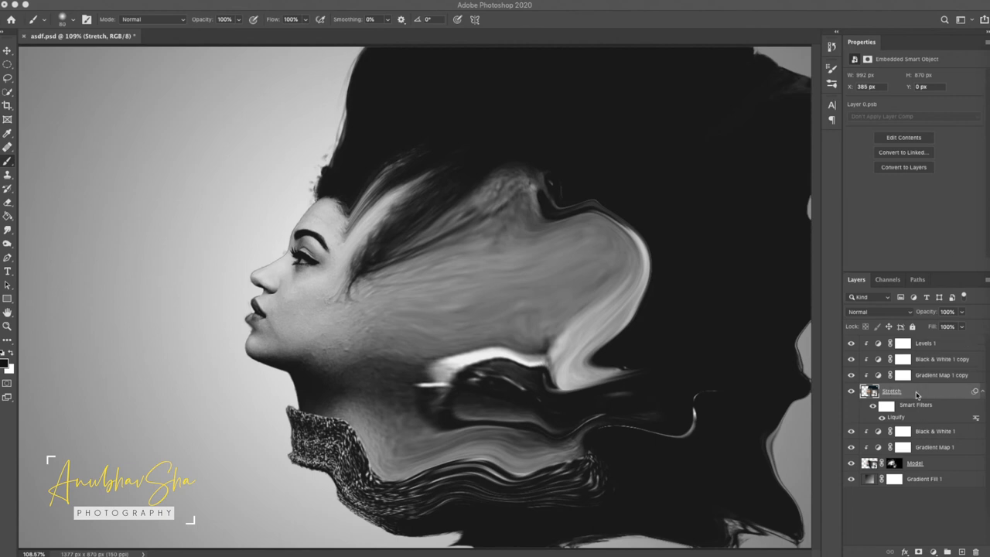
Select the Stretch layer
click(897, 390)
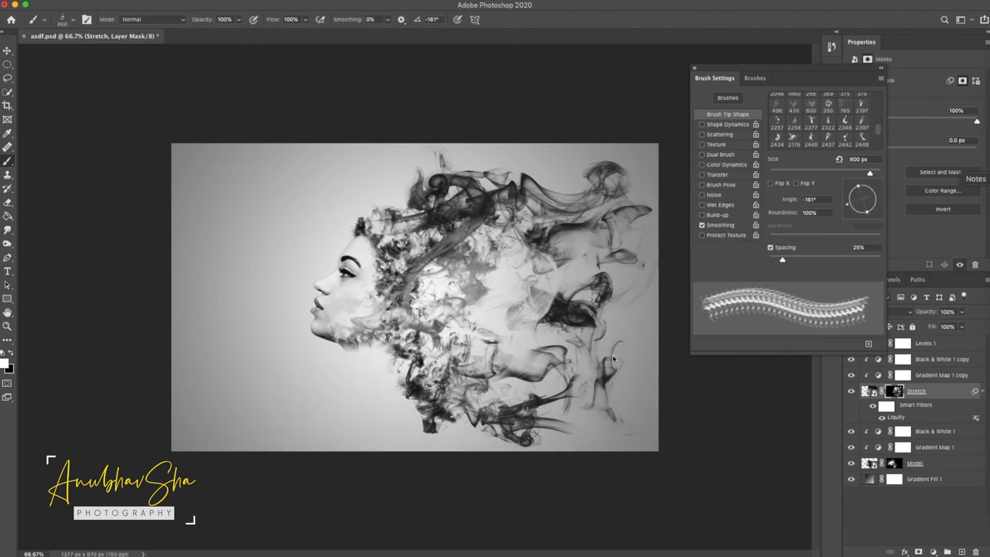
mouse_move(944, 283)
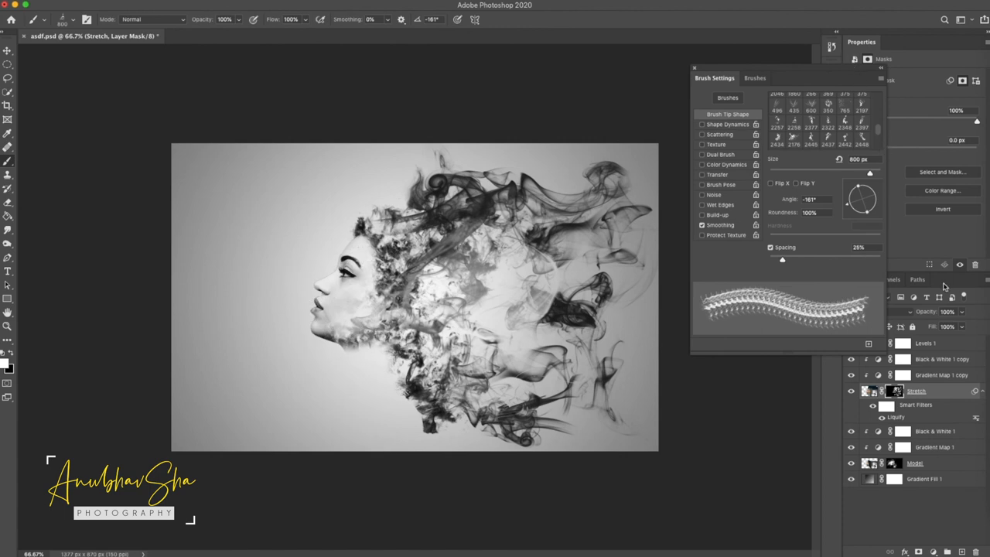